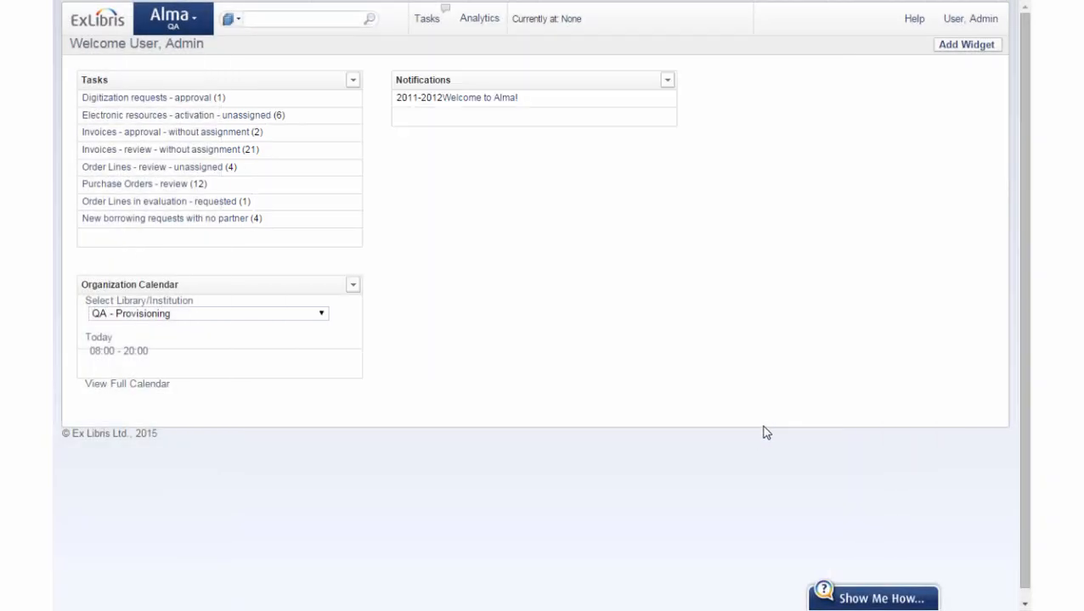
Open Alma's General Configuration page for the QA - Provisioning institution.
click(170, 17)
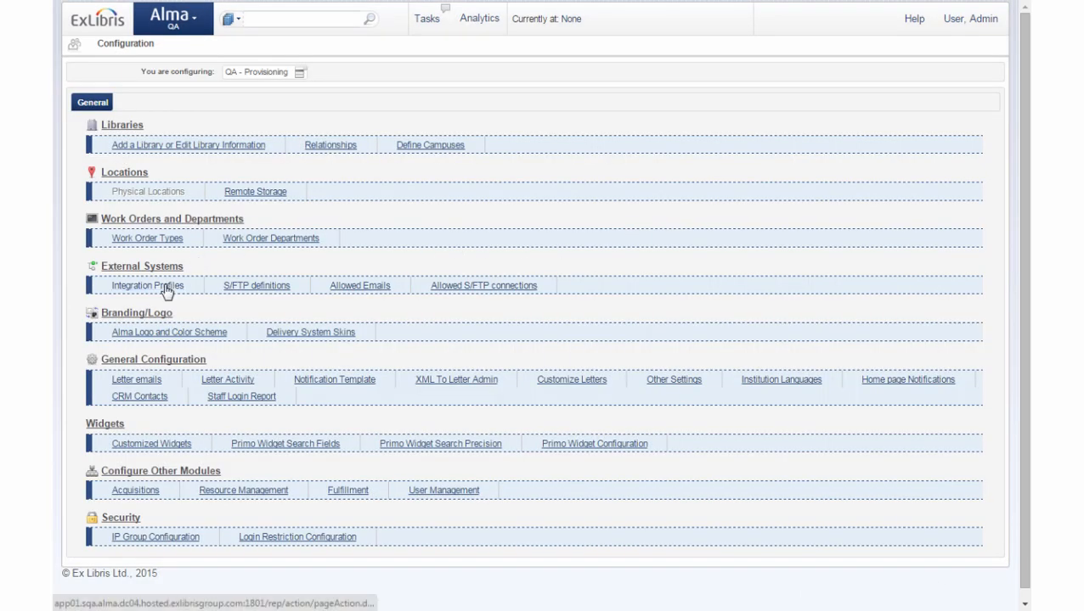
Open the Integration Profiles list under External Systems.
click(147, 285)
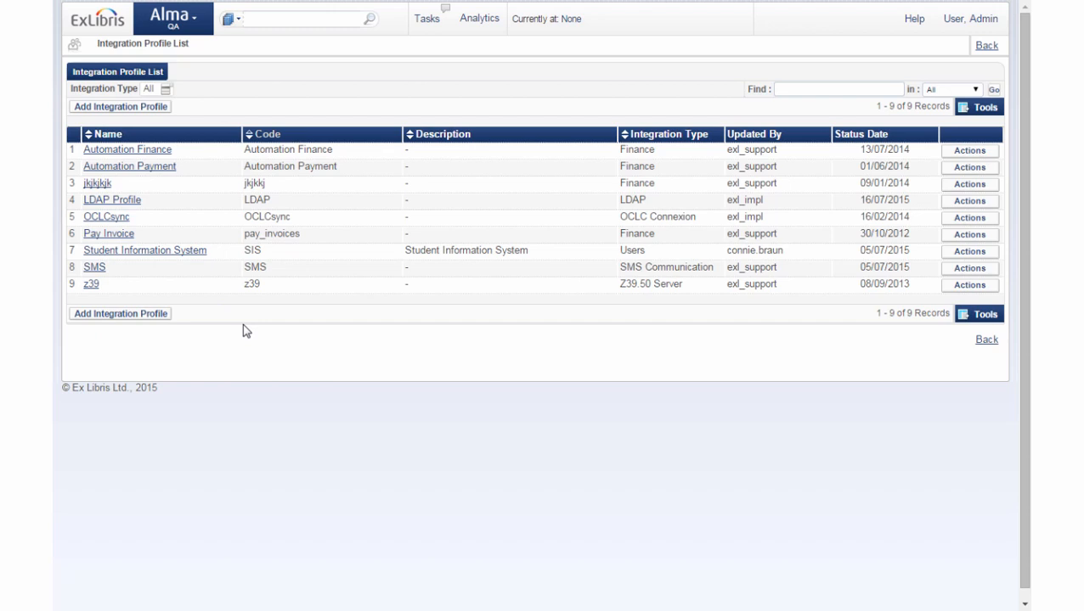
mouse_move(226, 111)
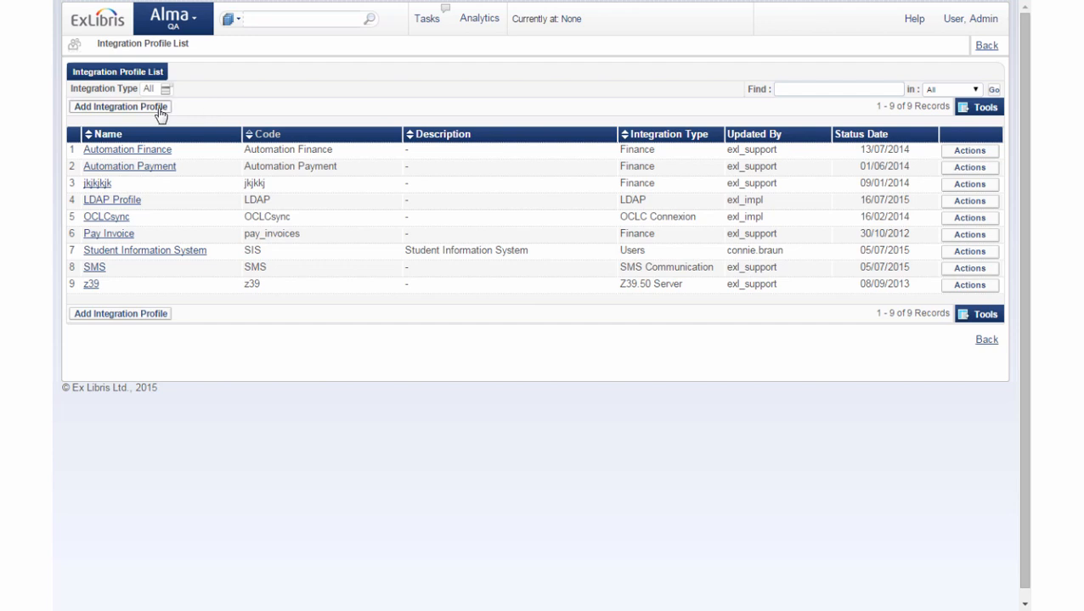
Add integration profile 'sample' with type LDAP and system Other, and continue to step two.
click(120, 106)
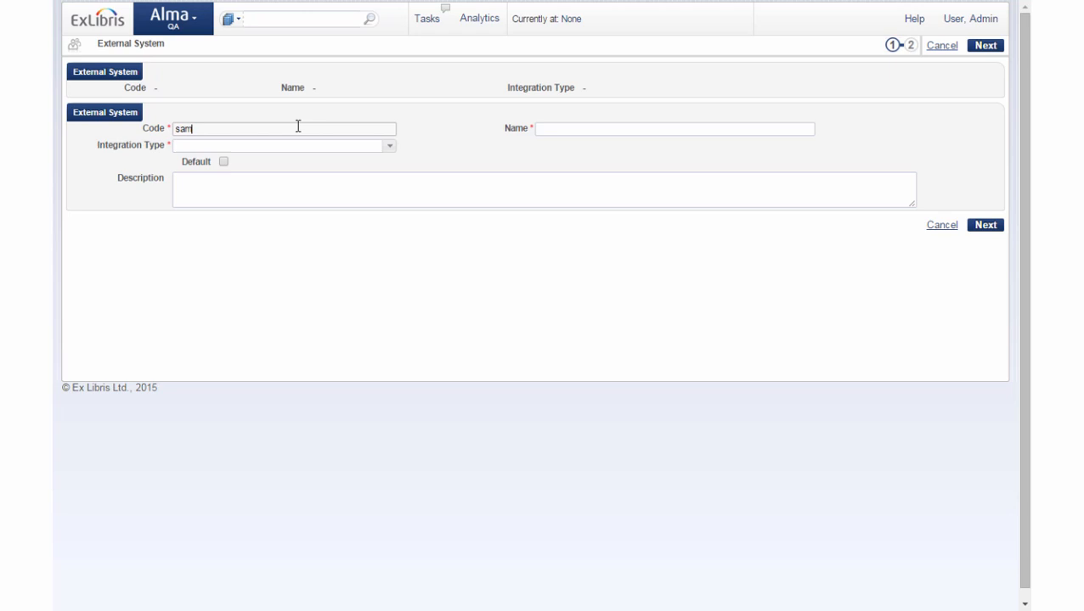
text(sample)
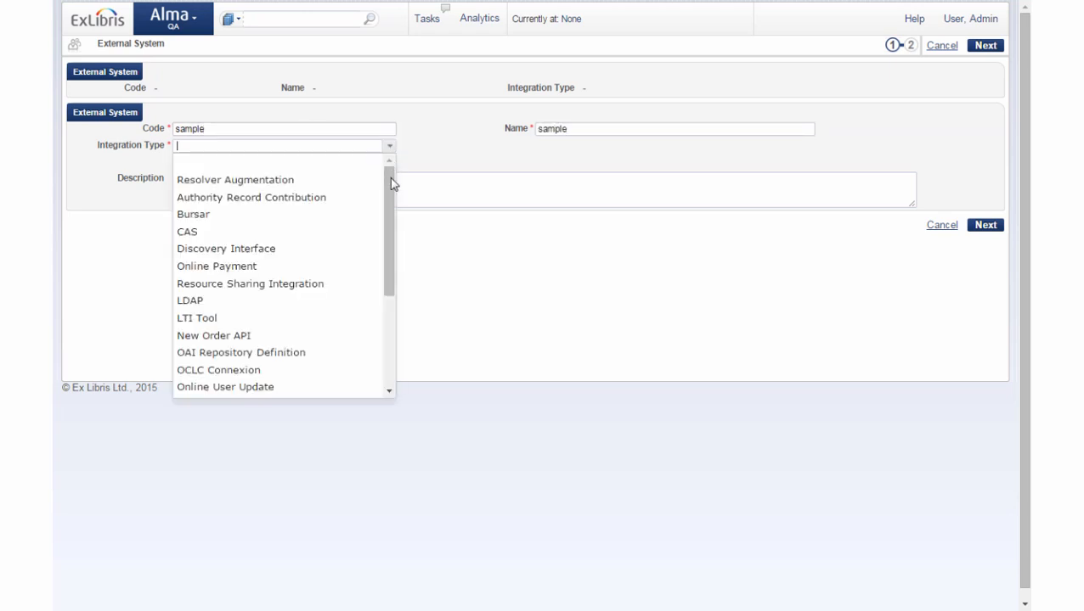
click(190, 301)
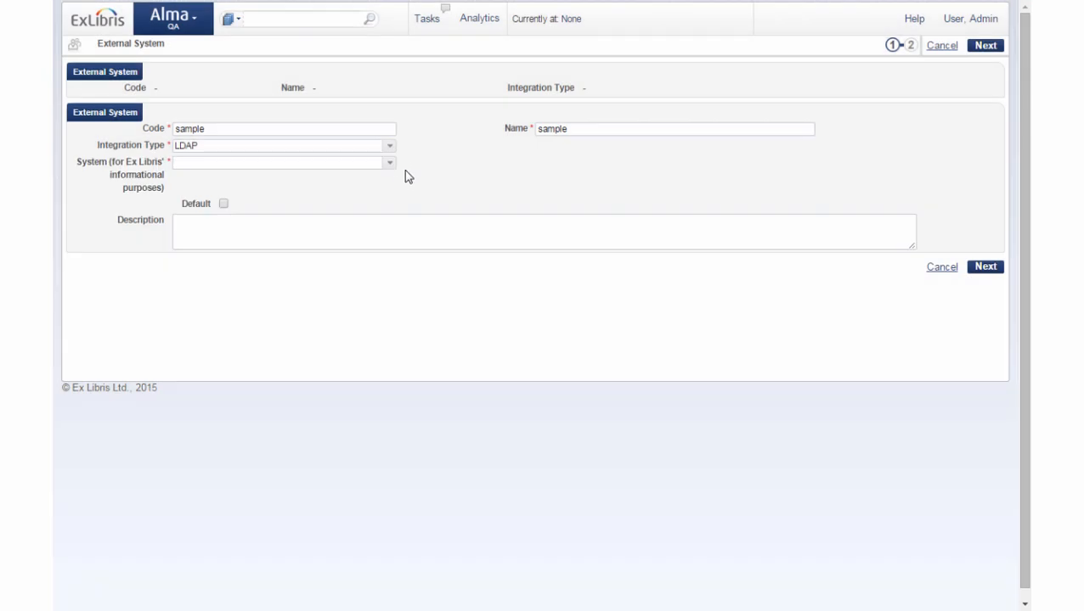
mouse_move(402, 185)
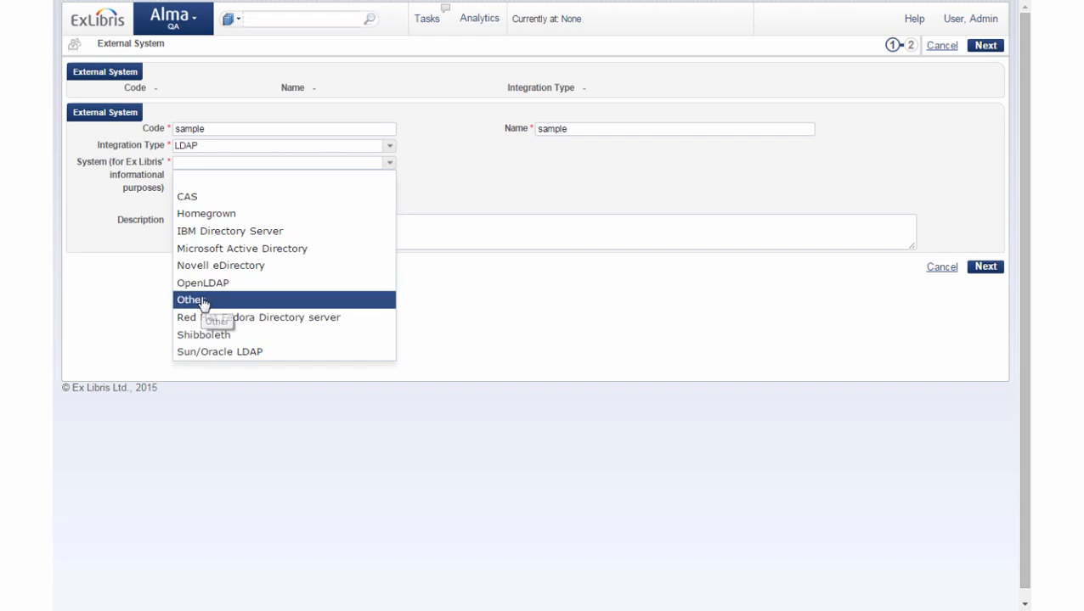
click(191, 300)
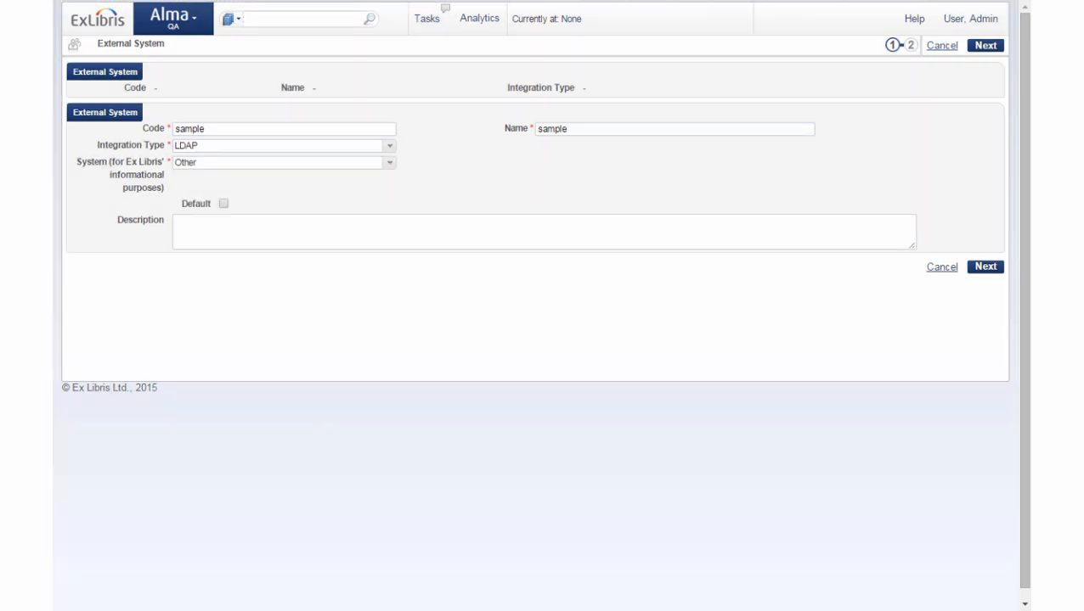
click(985, 266)
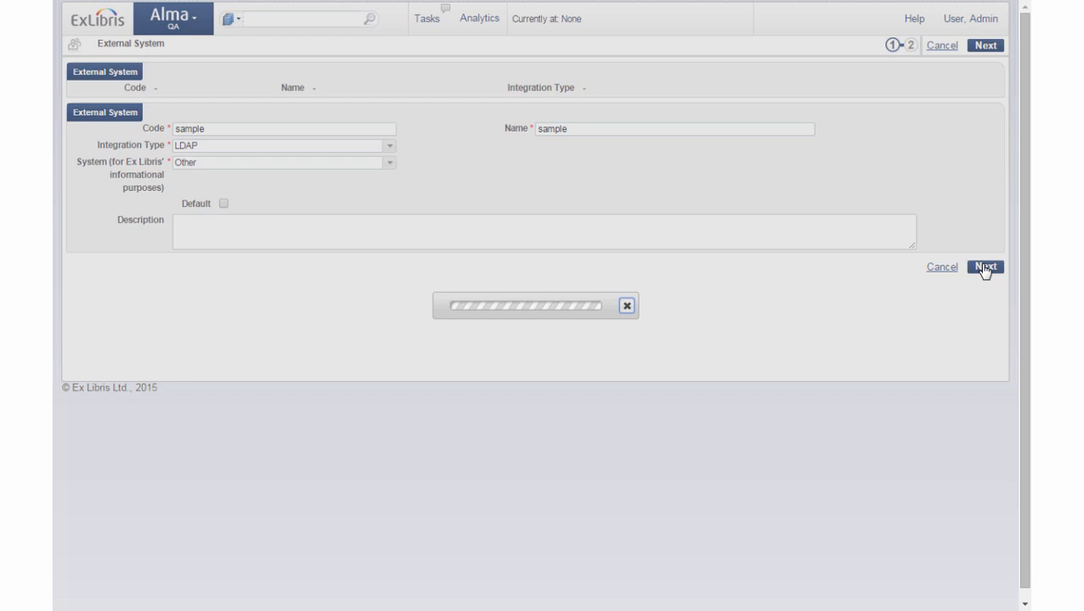
Mark the sample LDAP profile Active on step two, leaving connection fields empty.
click(985, 267)
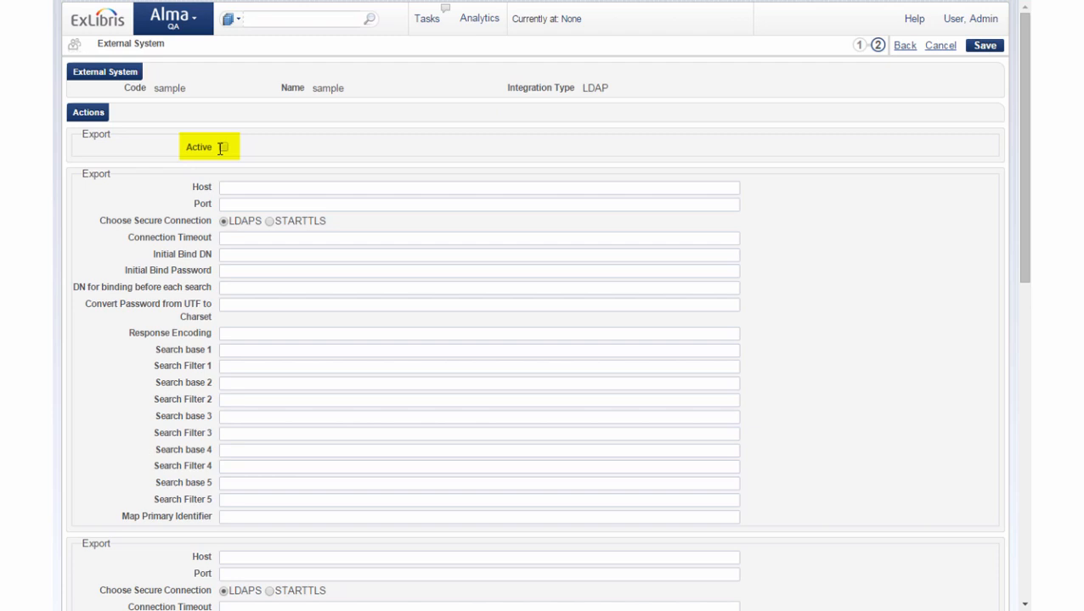
click(223, 146)
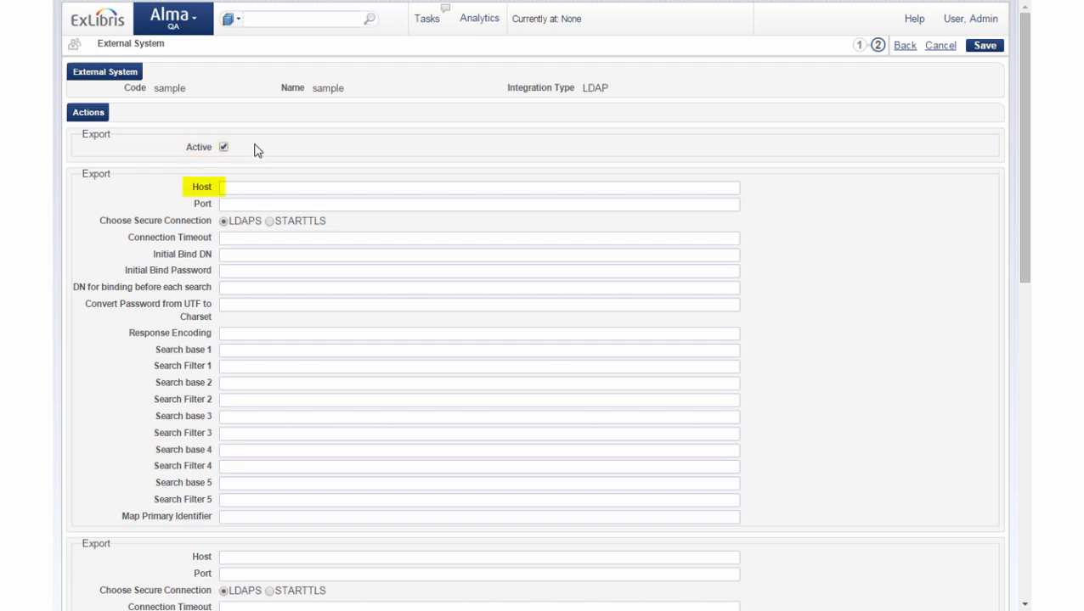